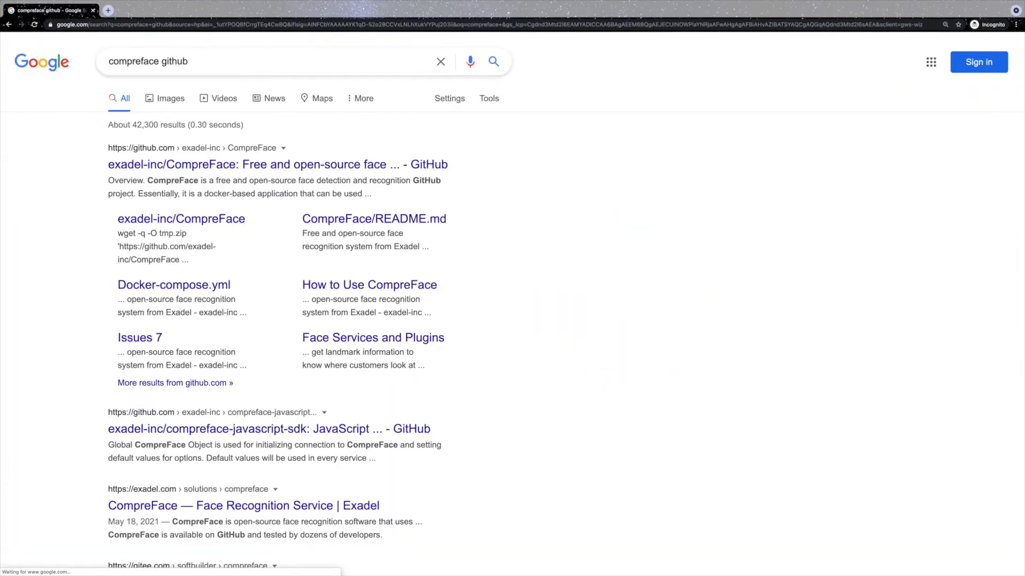
# Step: Open the exadel-inc/CompreFace repository from the Google results
pyautogui.click(277, 165)
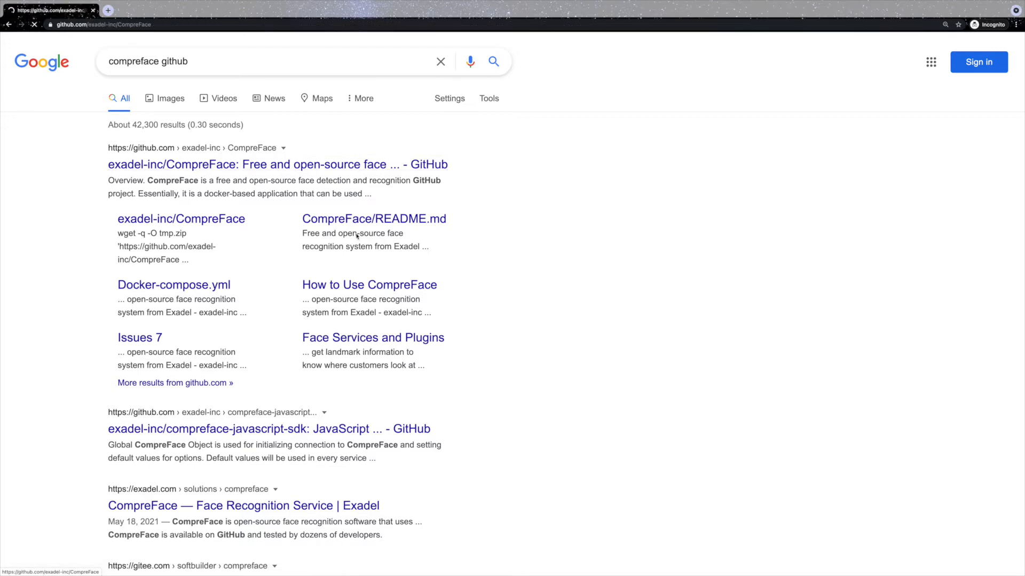
# Step: Jump to the README's Getting Started with CompreFace section via the Table Of Contents
pyautogui.click(277, 164)
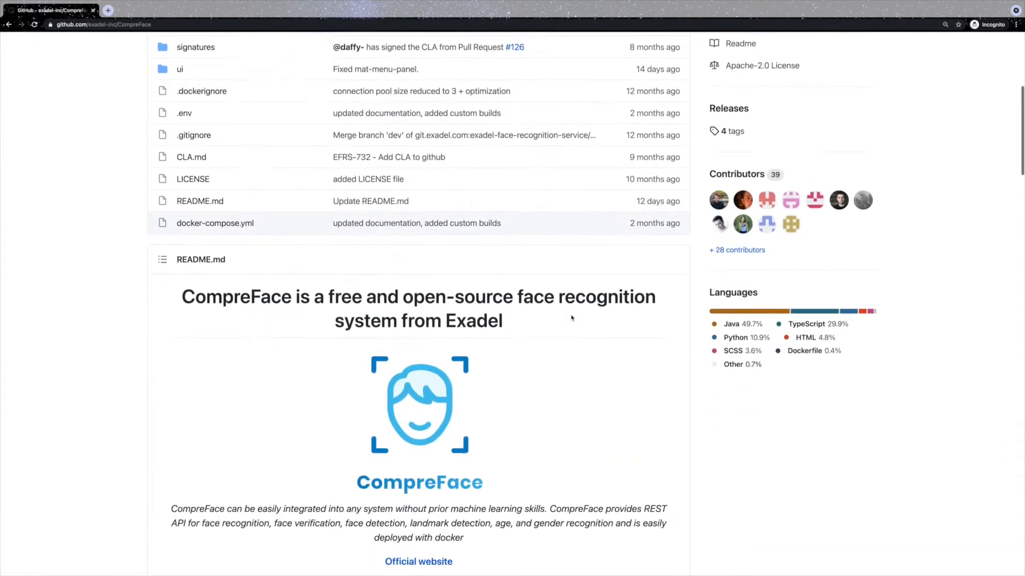
pyautogui.scroll(-3)
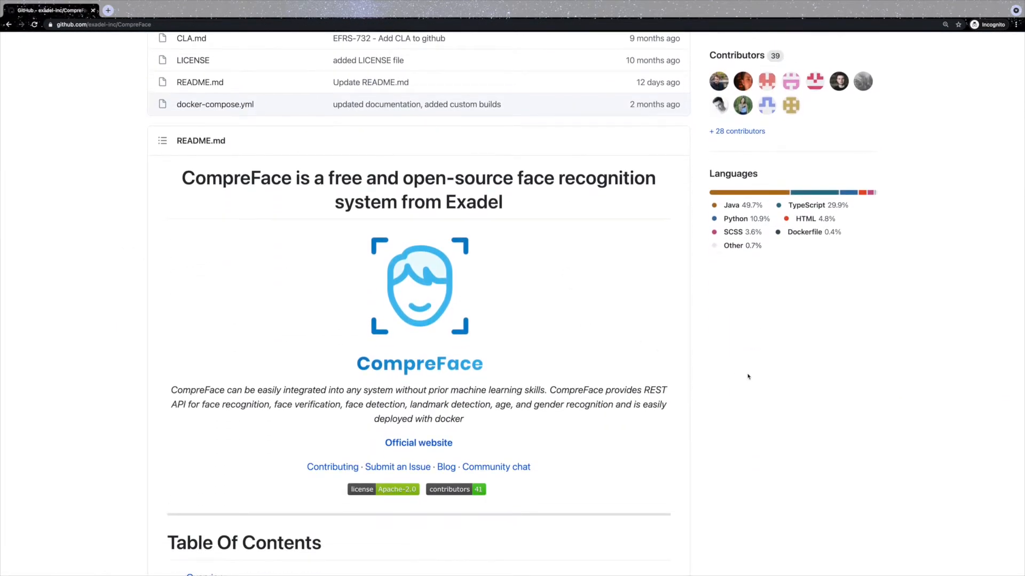
pyautogui.scroll(-3)
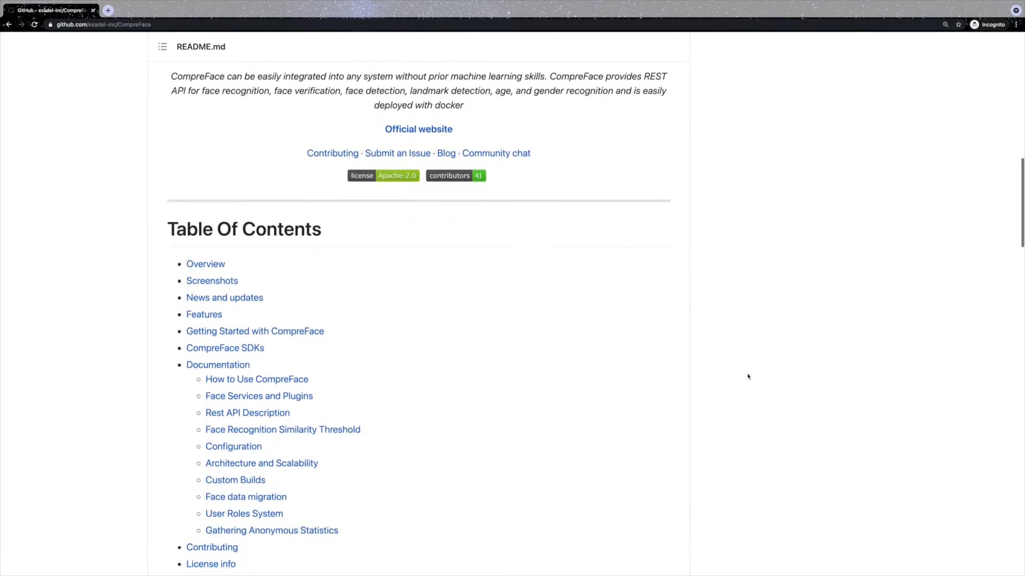
pyautogui.click(254, 331)
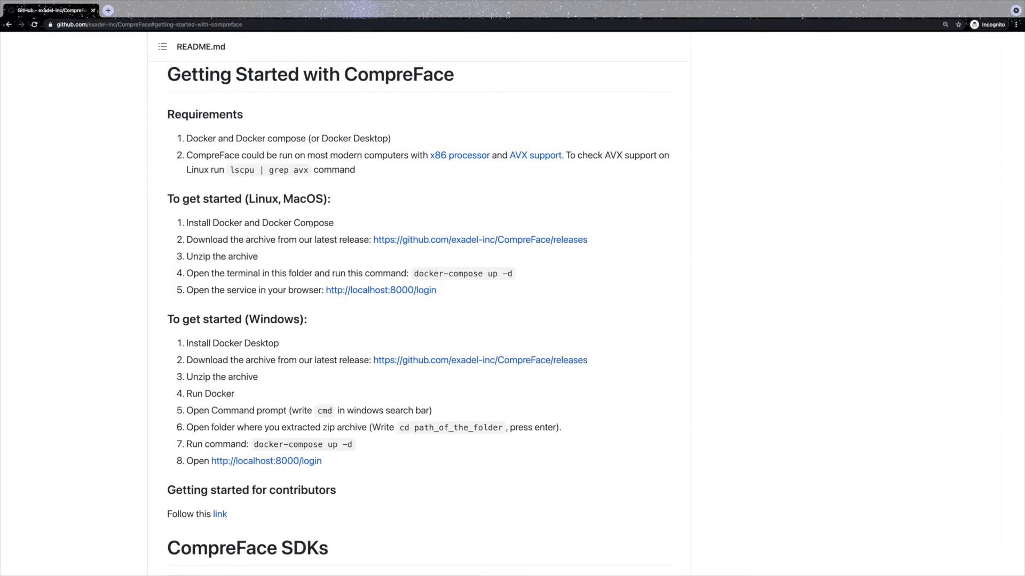
pyautogui.moveTo(380, 289)
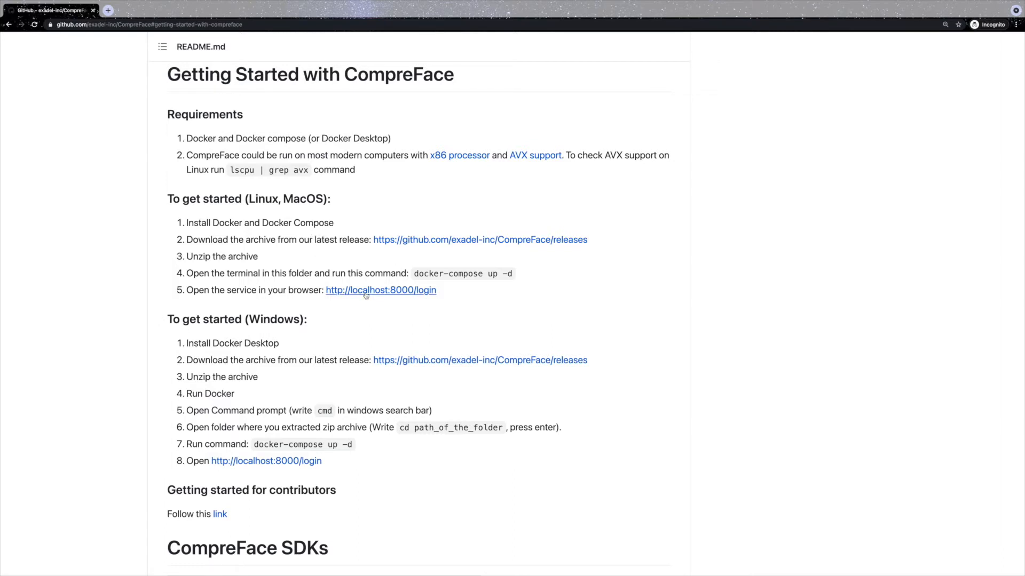
# Step: Reach the localhost:8000 login page, view Sign Up, and log in to the dashboard
pyautogui.click(380, 290)
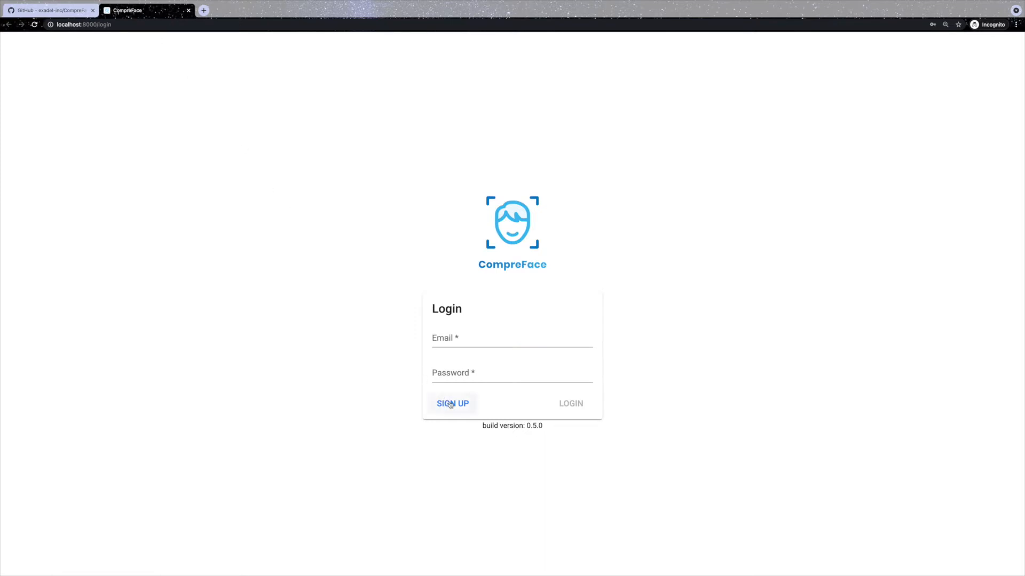
pyautogui.click(452, 403)
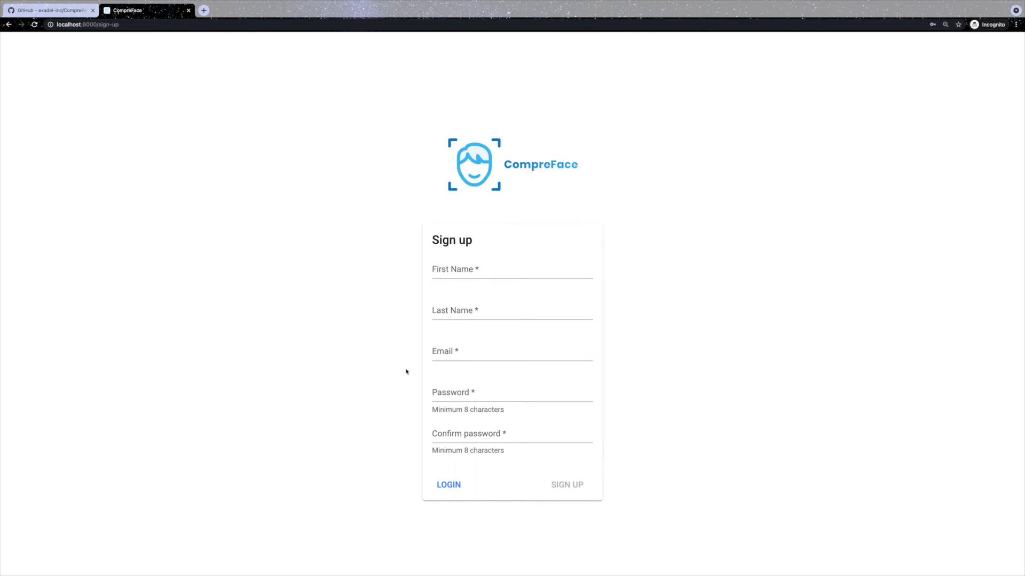
pyautogui.moveTo(391, 361)
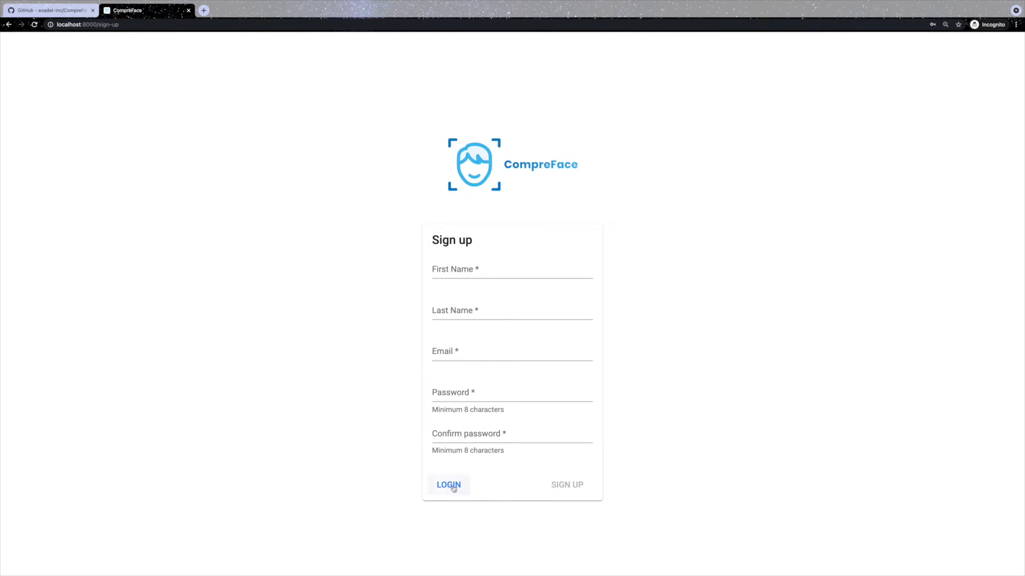
pyautogui.click(447, 484)
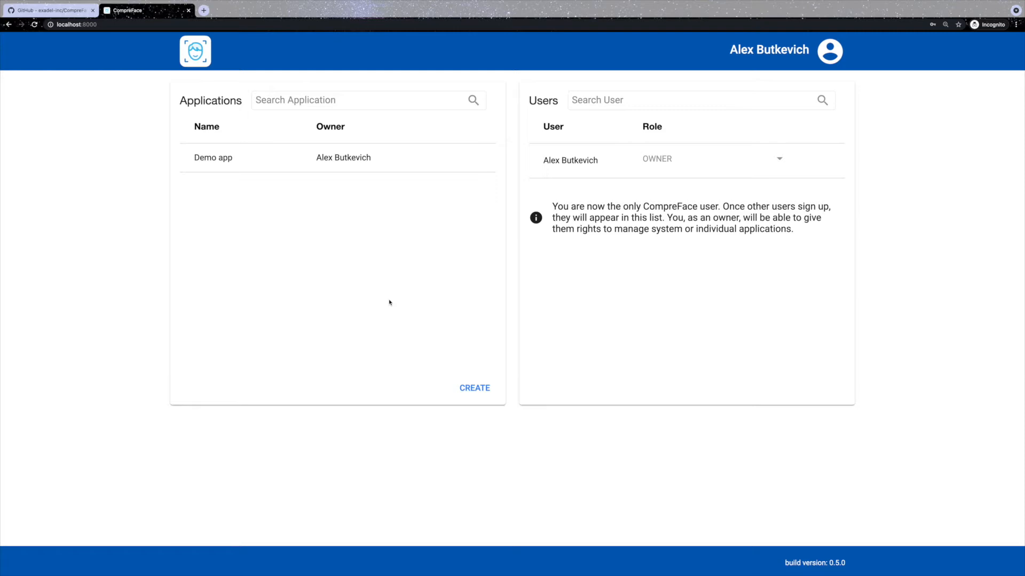
# Step: Review the Demo app's service types in the Create dialog and cancel without adding a service
pyautogui.click(213, 158)
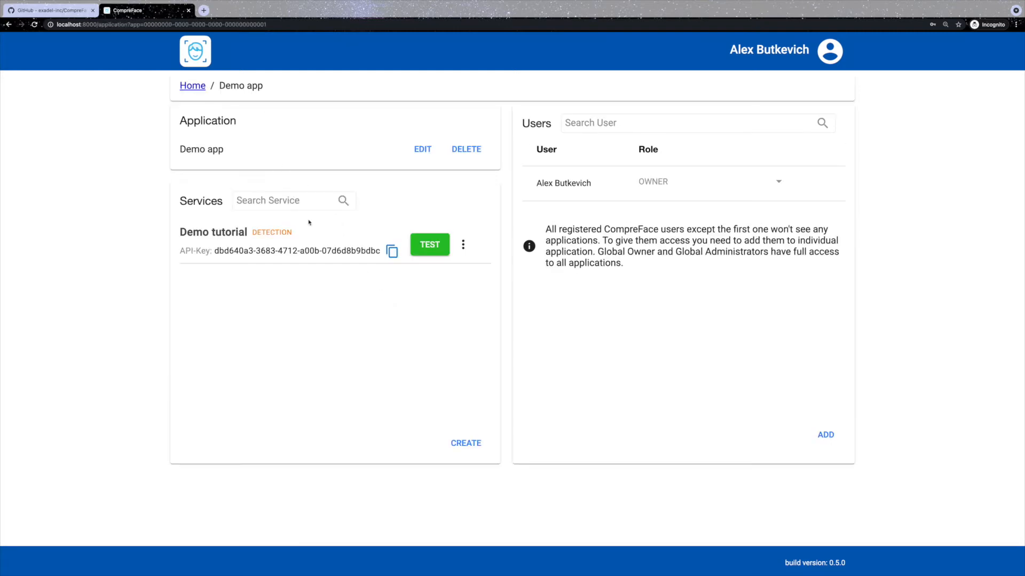
pyautogui.click(466, 443)
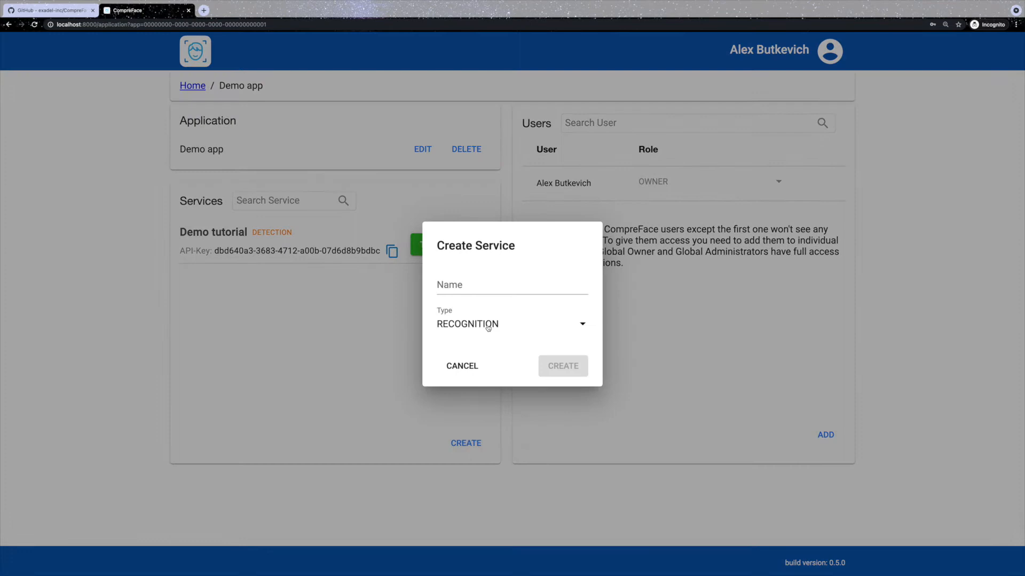
pyautogui.click(512, 324)
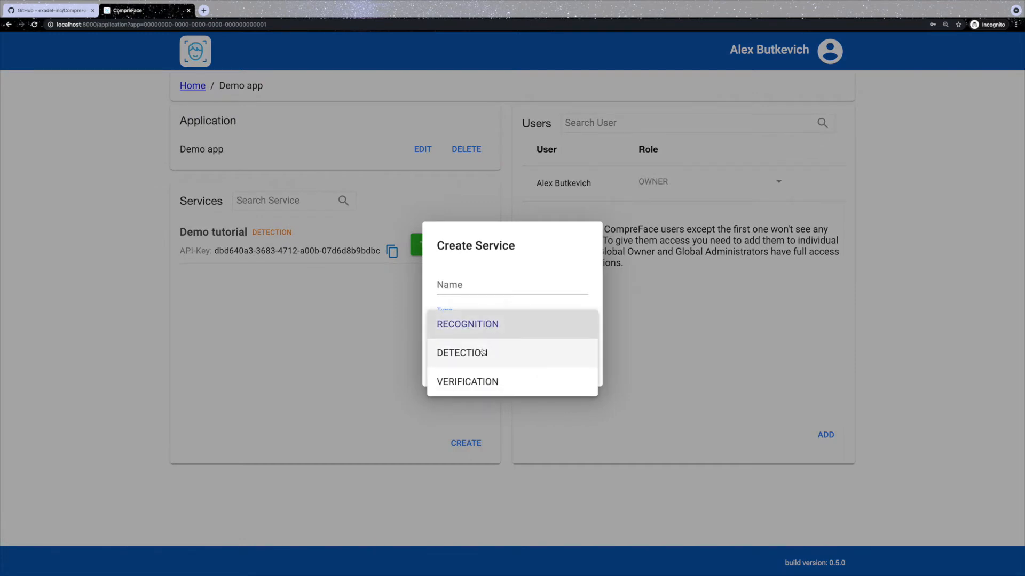
pyautogui.moveTo(480, 383)
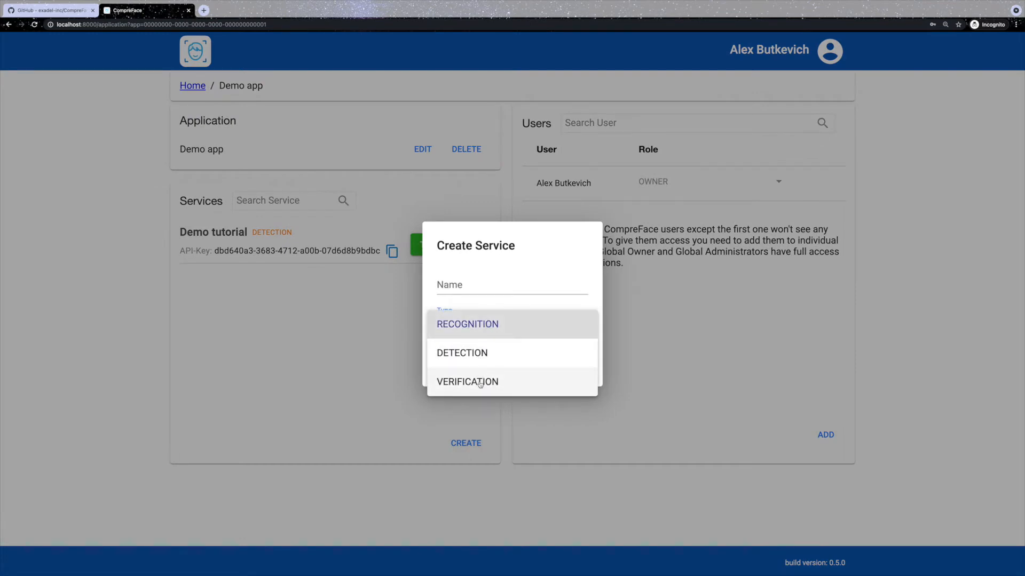
pyautogui.click(466, 324)
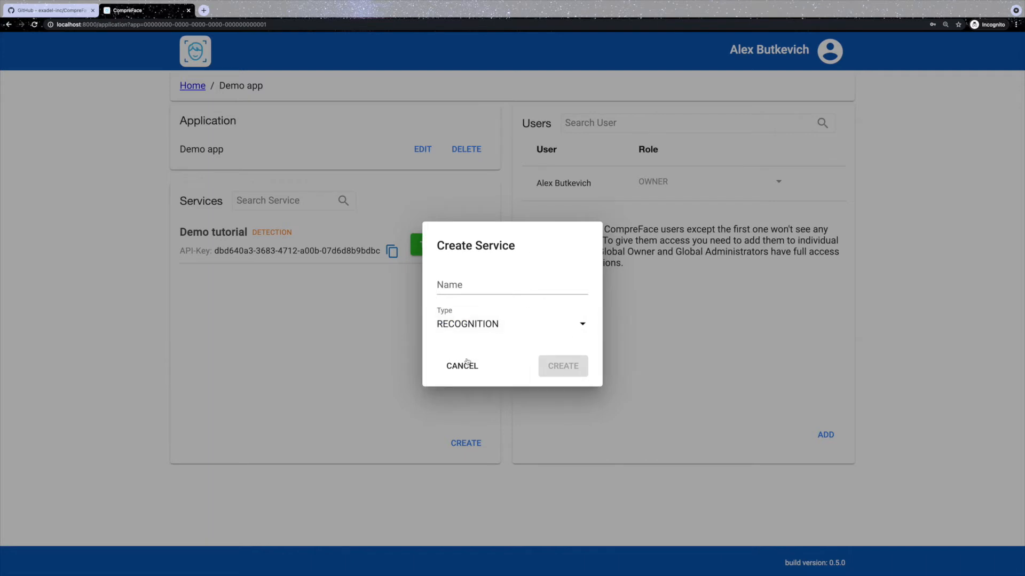
pyautogui.click(461, 365)
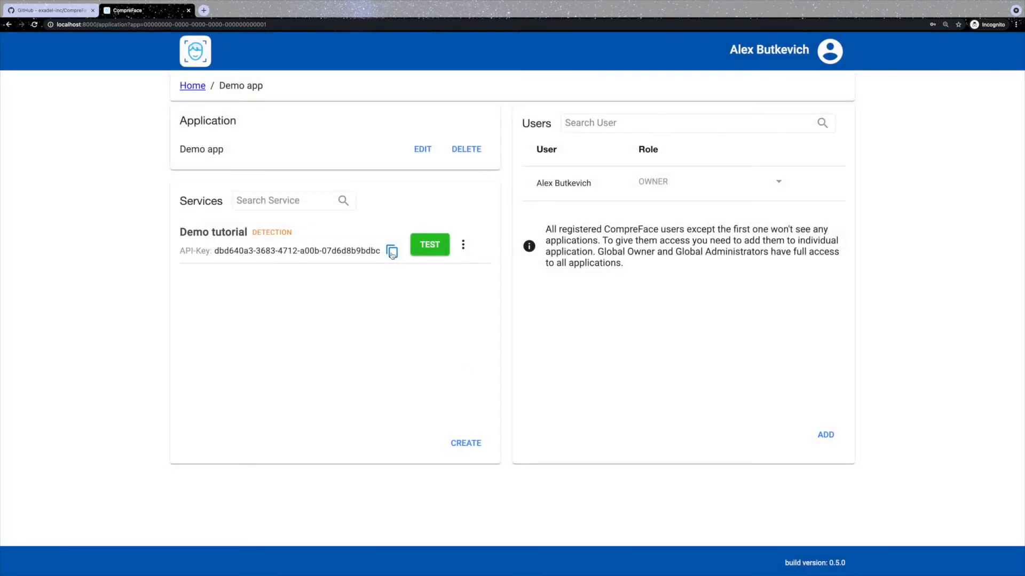
# Step: Open the compreface-javascript-sdk repository from the CompreFace SDKs section and review its README
pyautogui.click(49, 10)
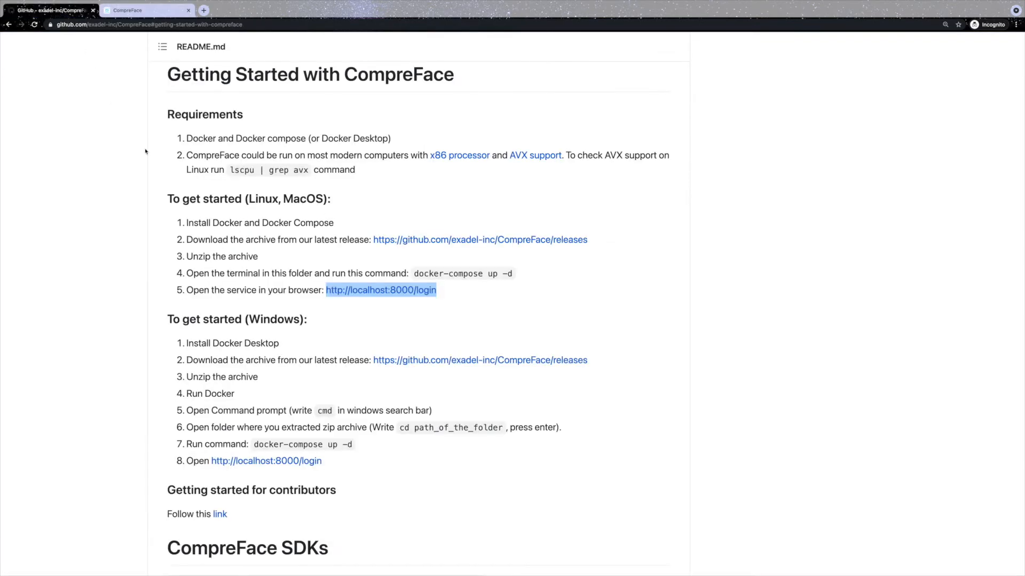
pyautogui.scroll(-3)
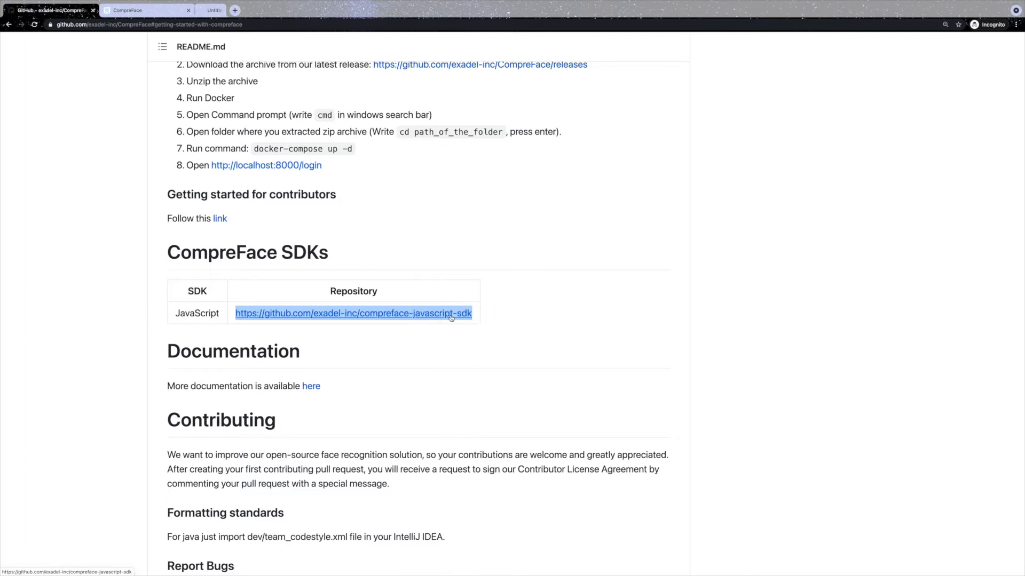
pyautogui.click(353, 313)
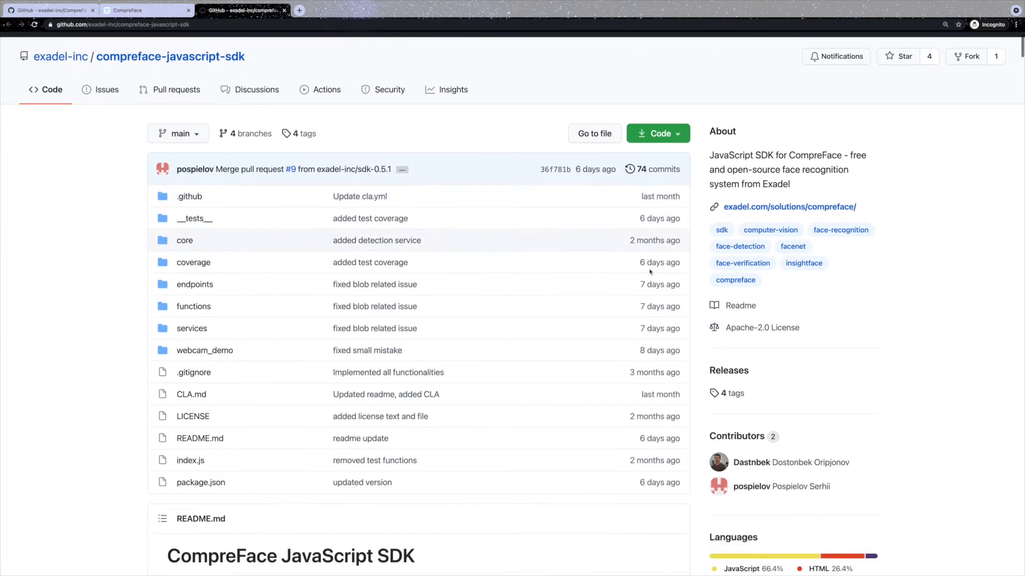
pyautogui.scroll(-3)
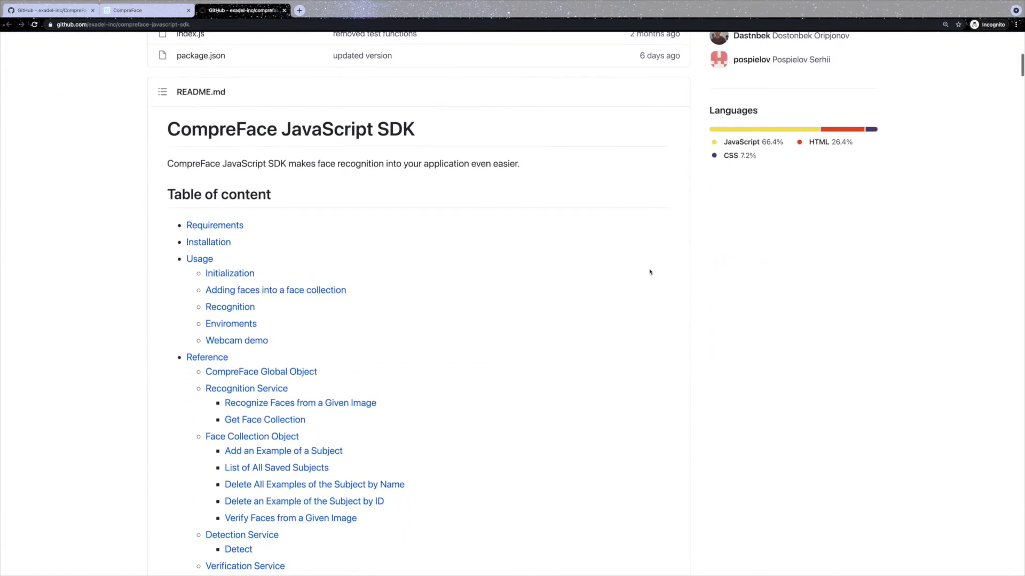
pyautogui.scroll(-3)
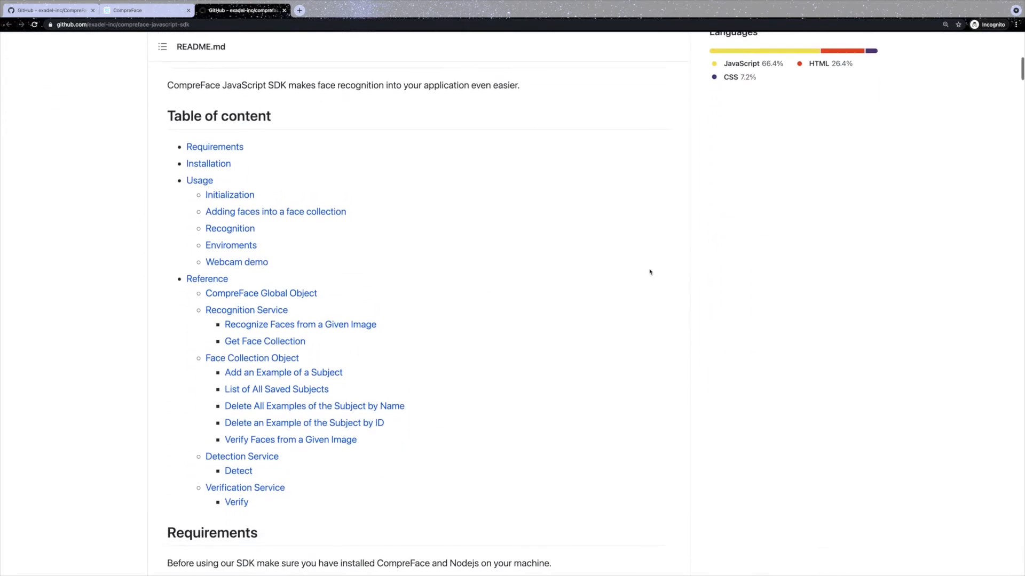
pyautogui.scroll(-3)
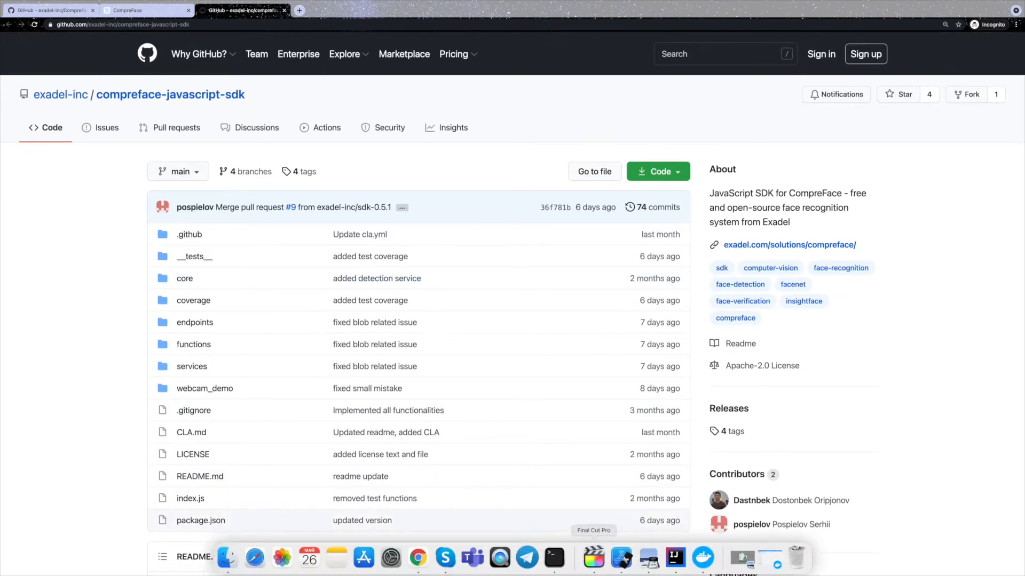
pyautogui.moveTo(675, 558)
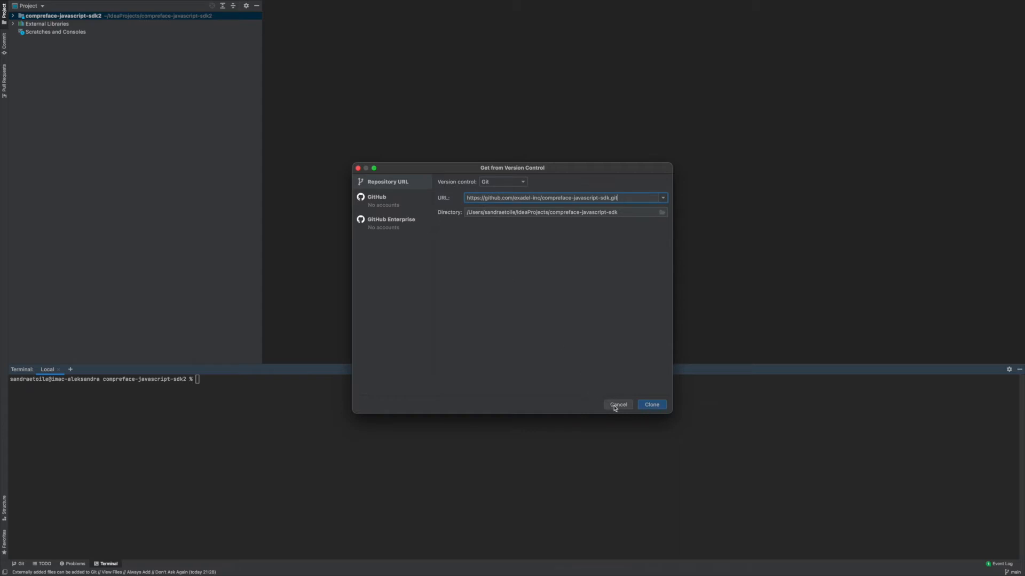
# Step: Close the Get from Version Control dialog without cloning
pyautogui.click(617, 404)
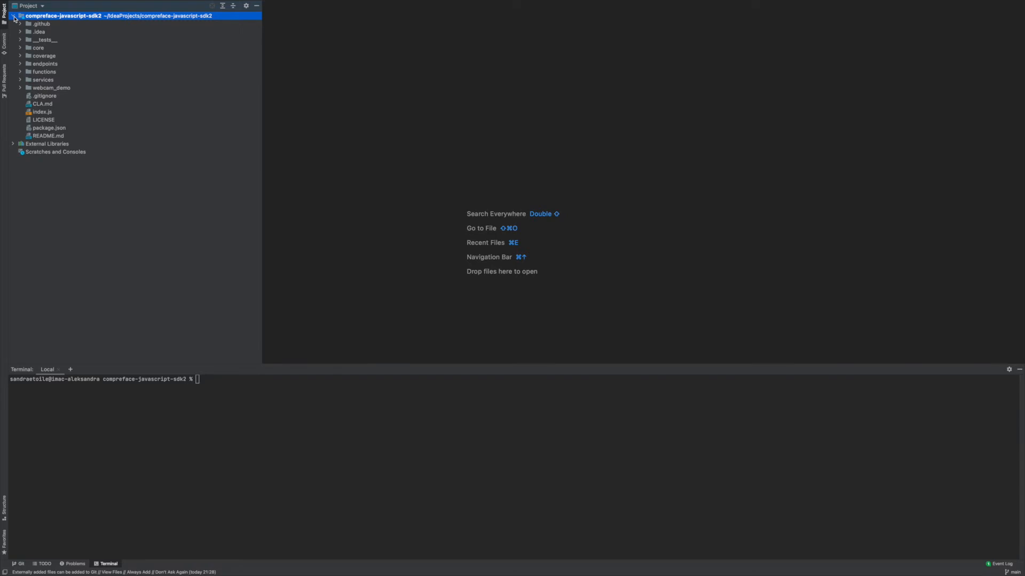
# Step: Run cd webcam_demo and npm install in the Terminal
pyautogui.click(20, 88)
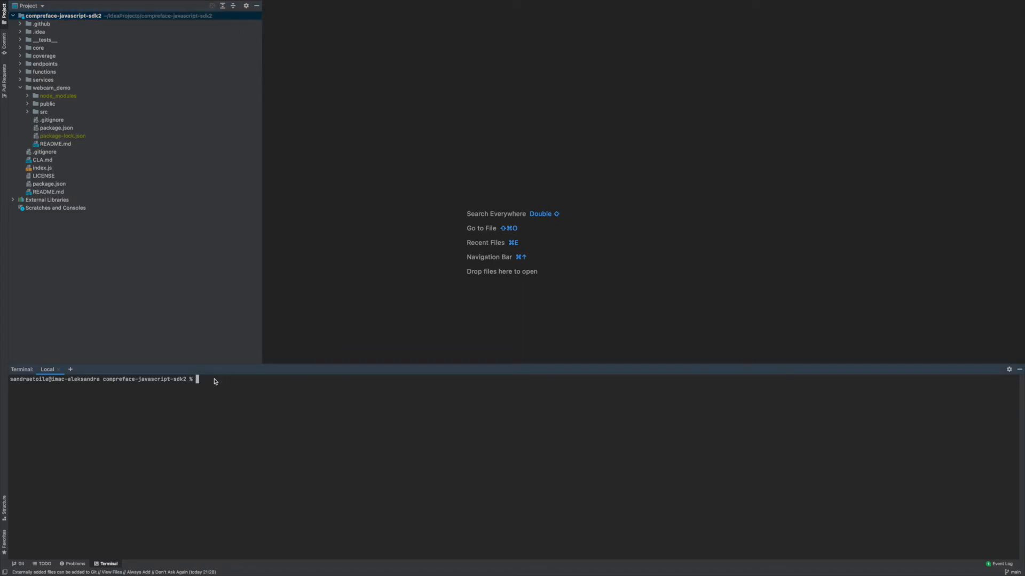
pyautogui.write('cd webcam')
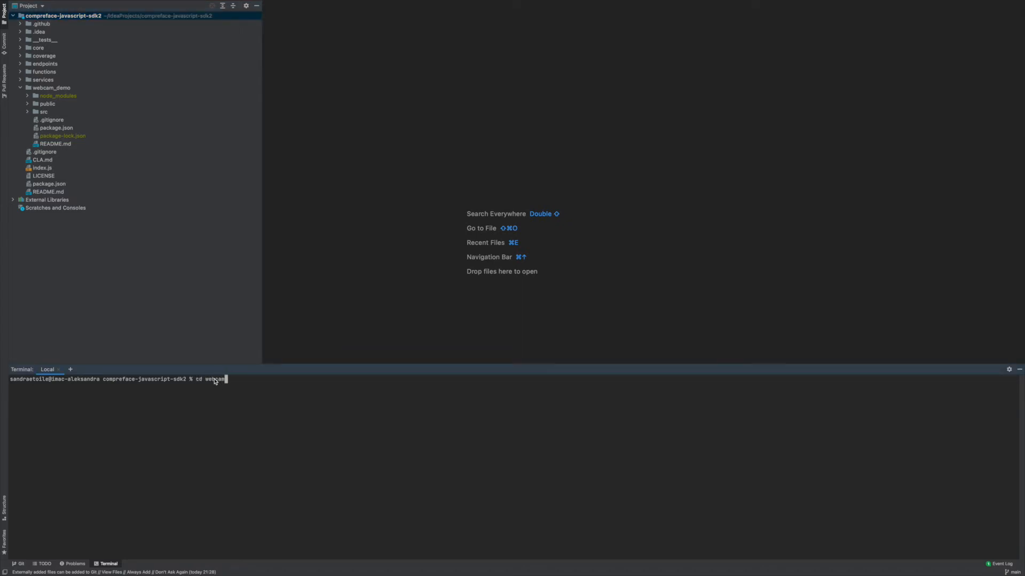
pyautogui.write('npm install')
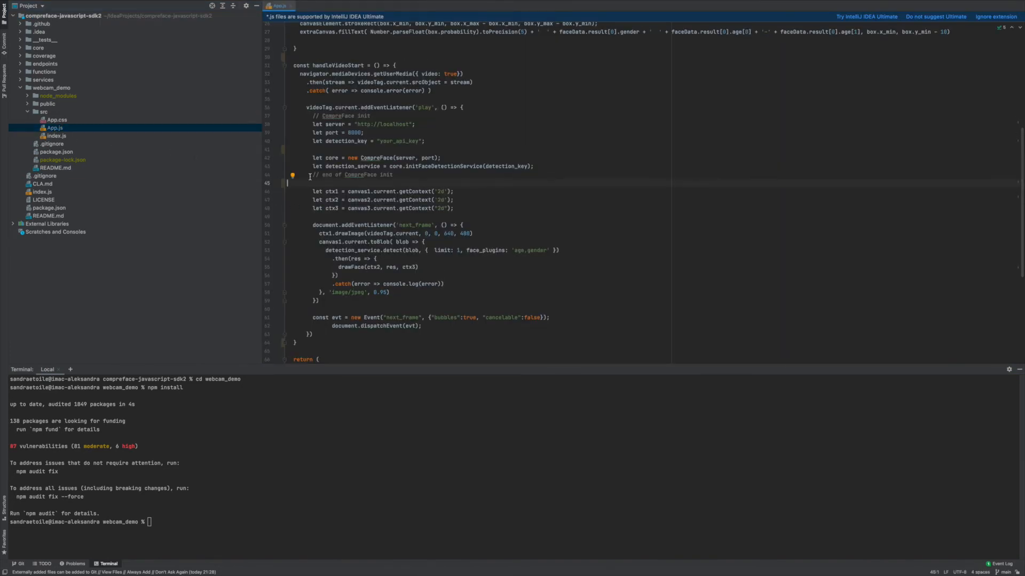
# Step: Replace the your_api_key placeholder in App.js with the Demo tutorial service's API key
pyautogui.doubleClick(397, 167)
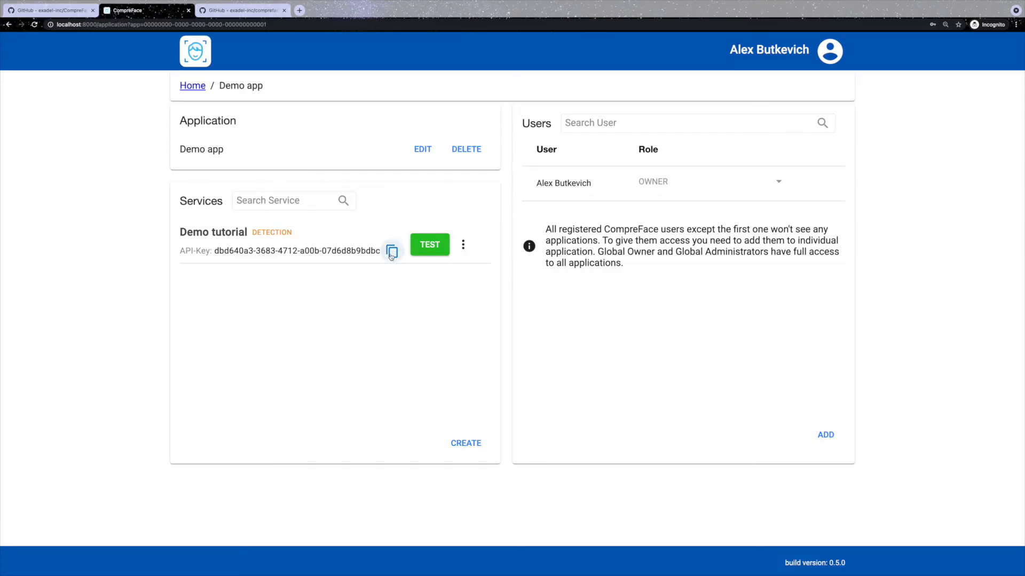
pyautogui.press('alt+tab')
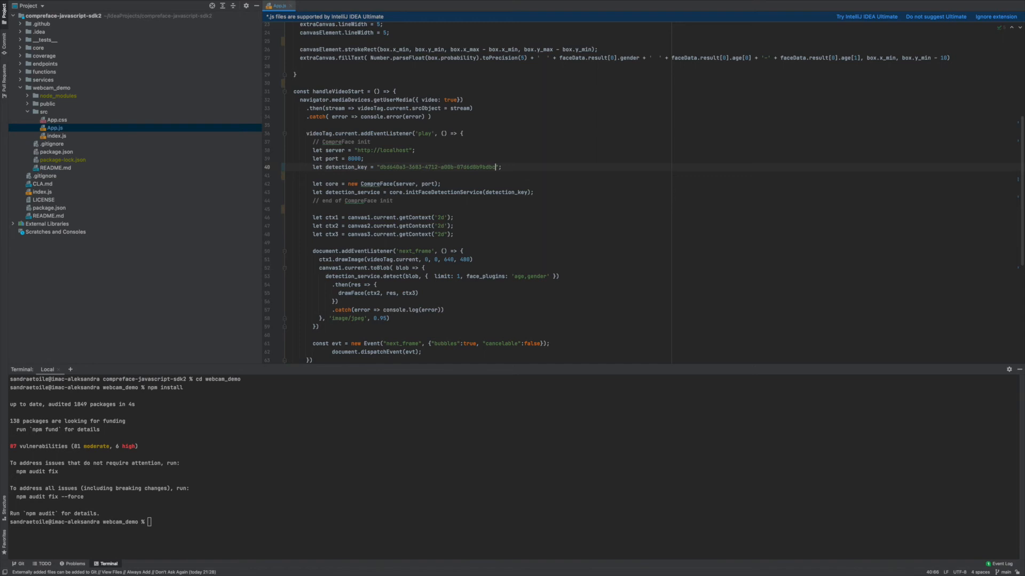
pyautogui.write('np')
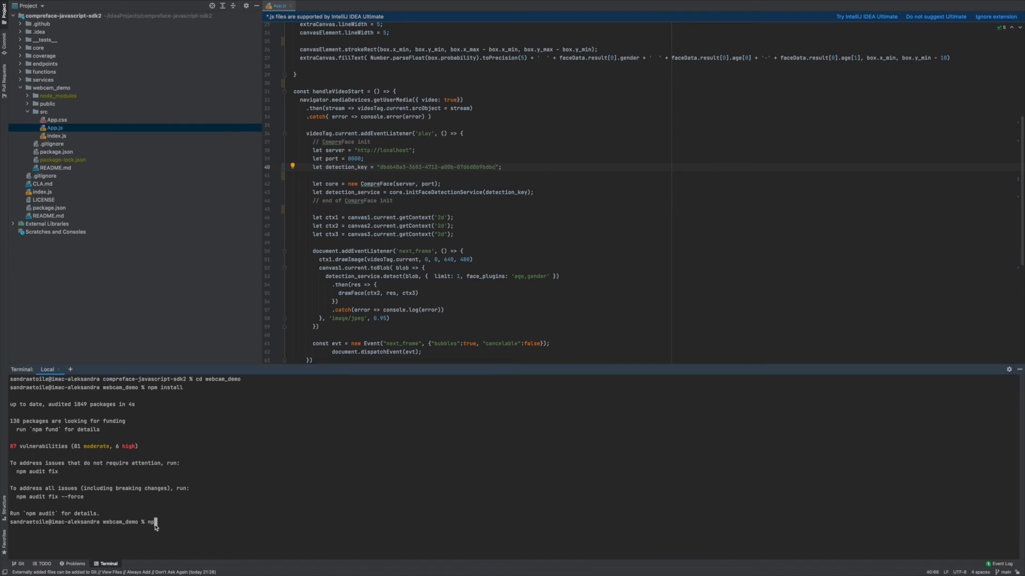